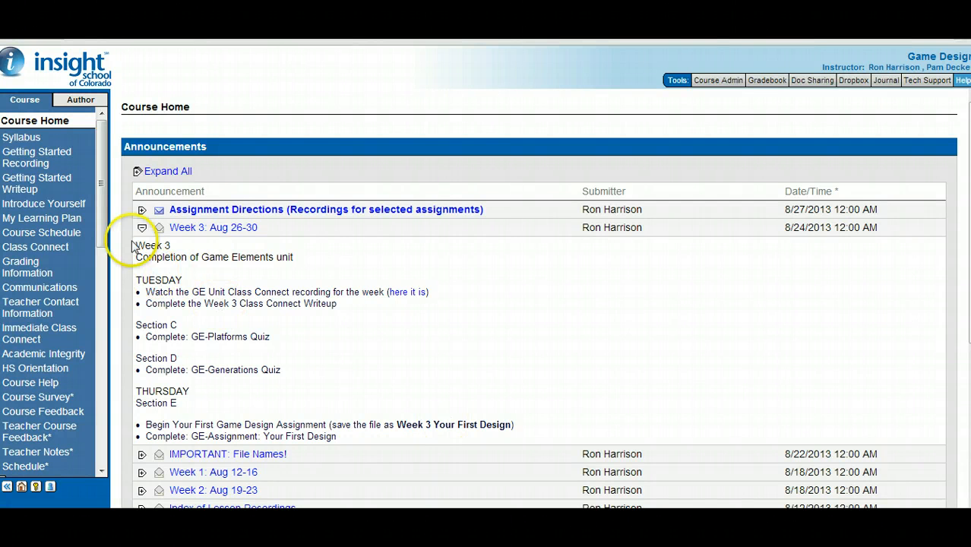
# Step: Scroll the course navigation and open 'GE-Assignment: Your First Design' from the Game Elements unit
pyautogui.scroll(-3)
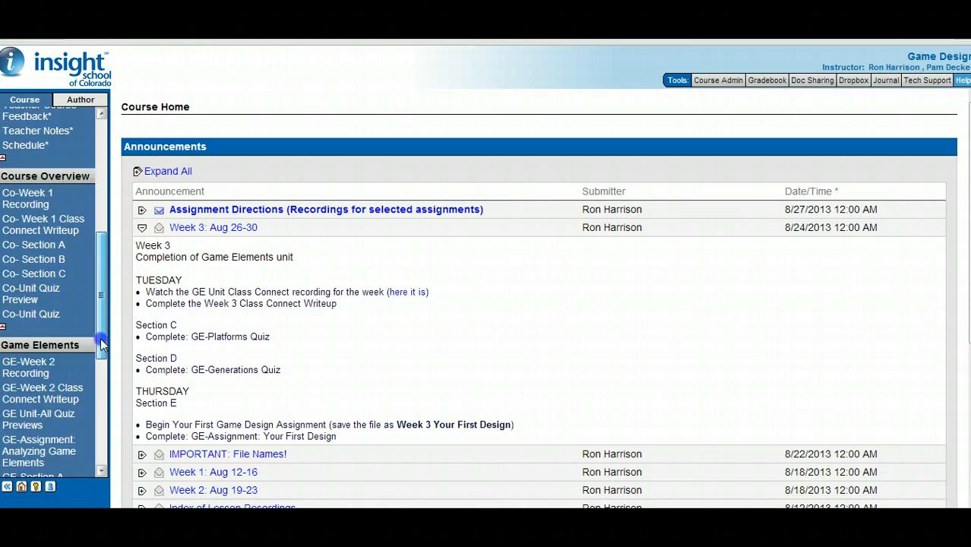
pyautogui.scroll(-3)
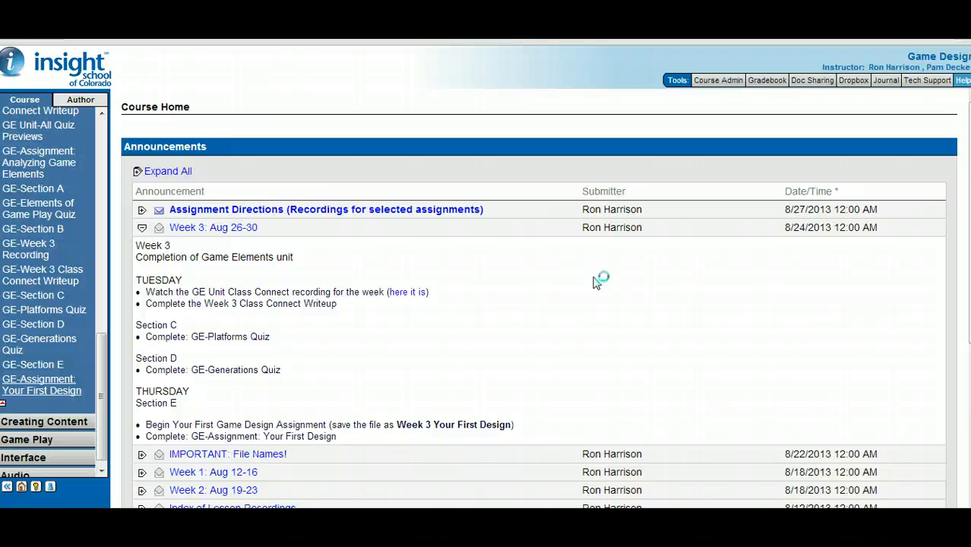
pyautogui.click(41, 384)
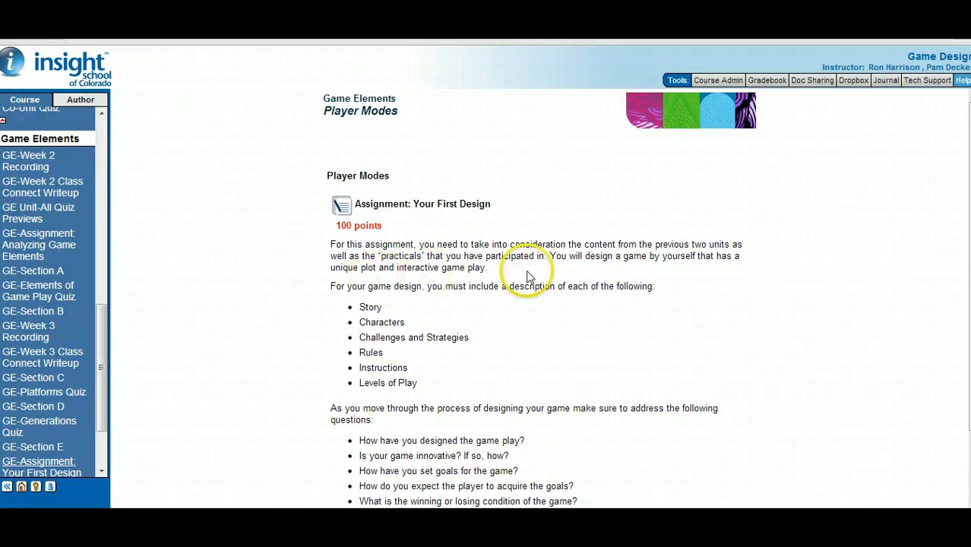
pyautogui.moveTo(371, 307); pyautogui.dragTo(414, 357)
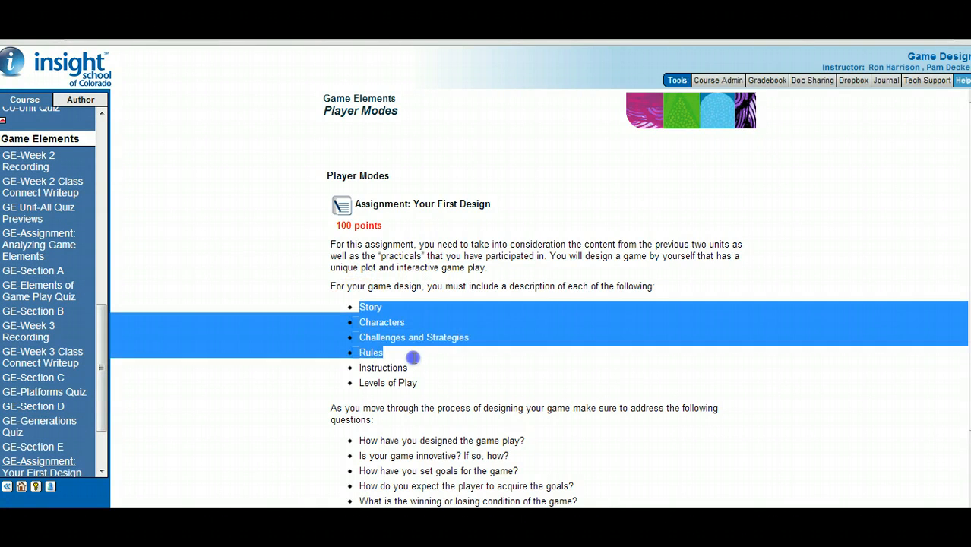
pyautogui.moveTo(413, 357); pyautogui.dragTo(417, 383)
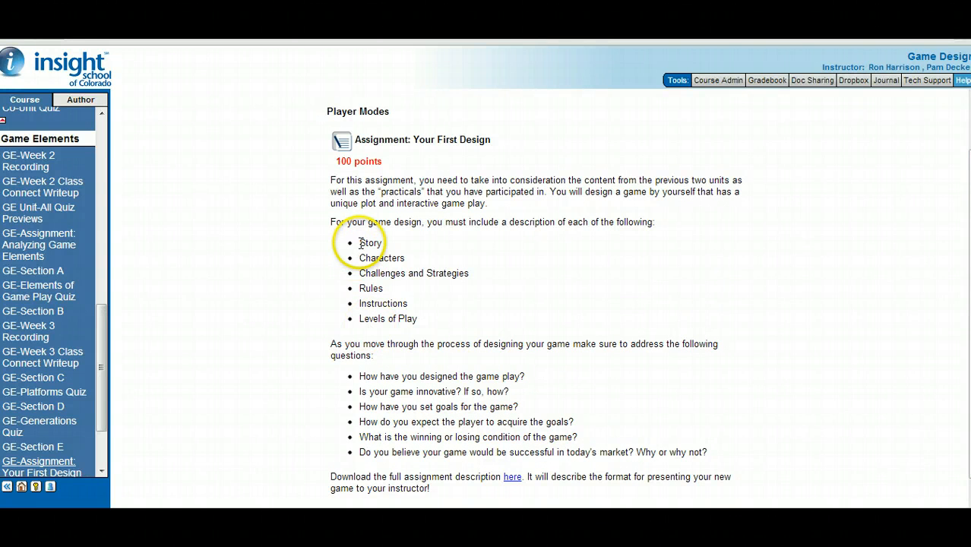
pyautogui.doubleClick(371, 243)
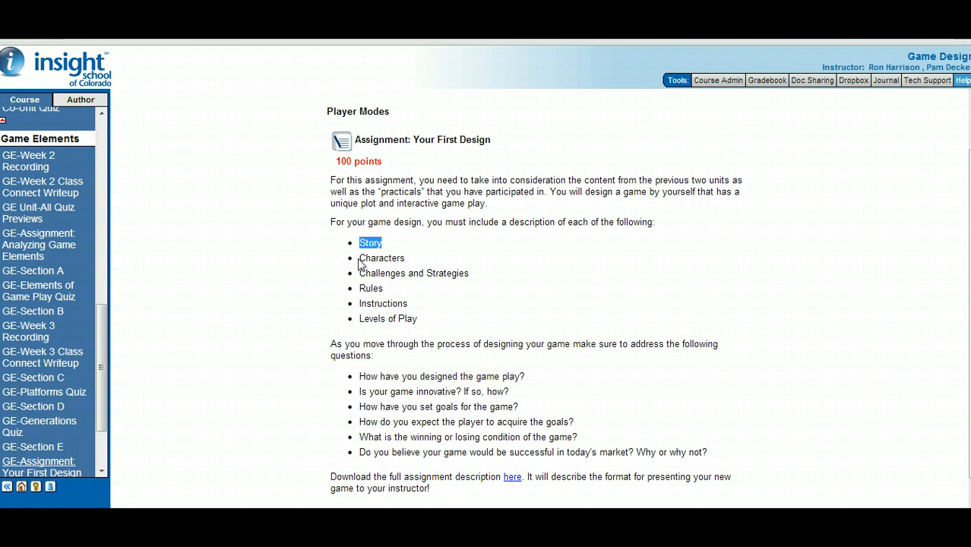
pyautogui.doubleClick(380, 258)
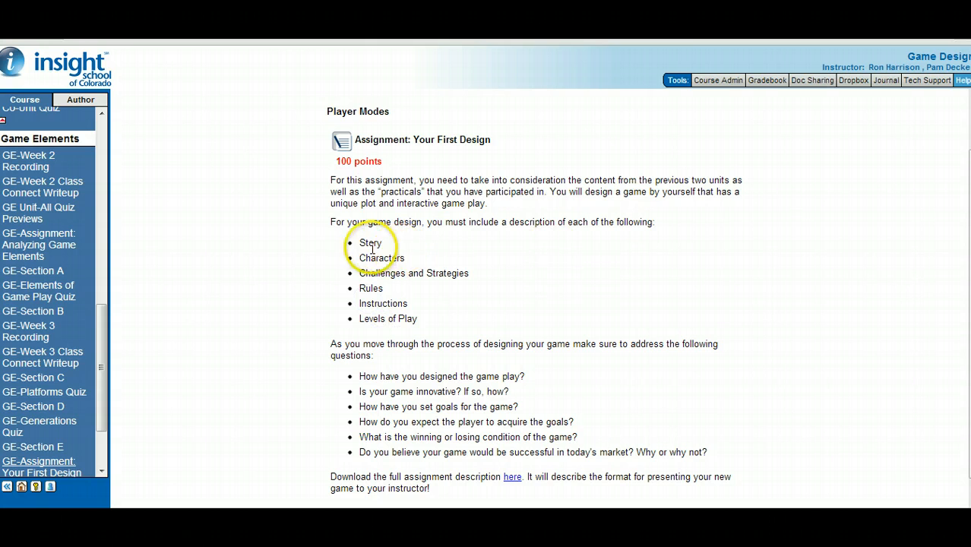
pyautogui.moveTo(371, 243); pyautogui.dragTo(441, 319)
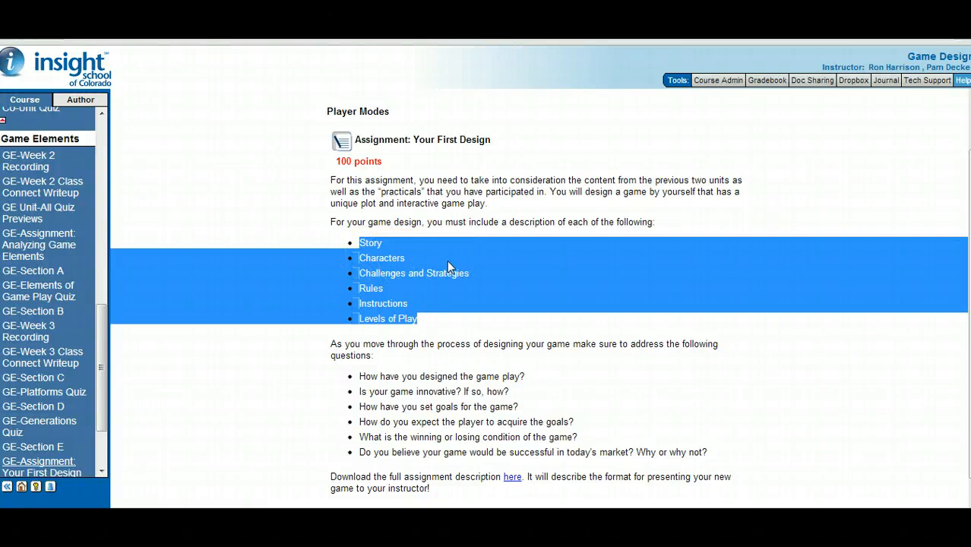
pyautogui.click(373, 243)
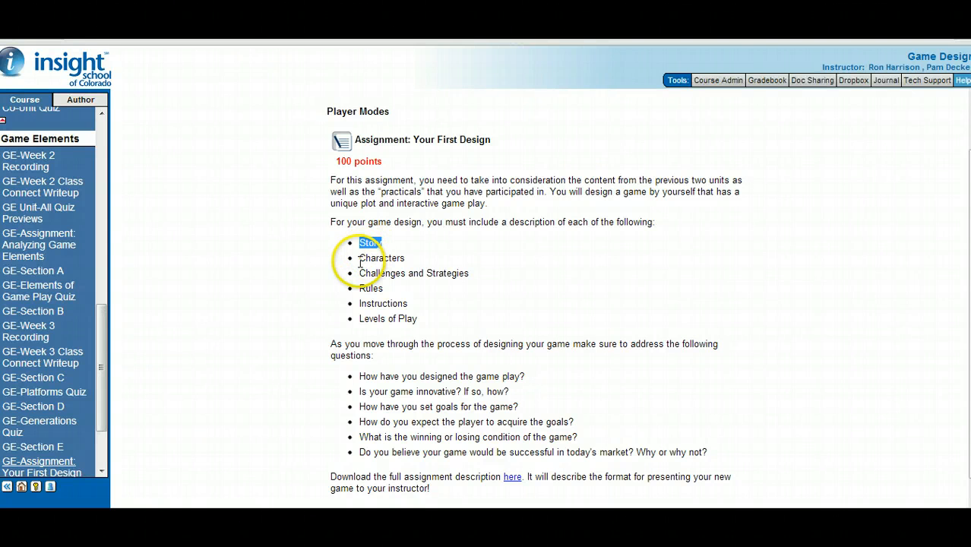
pyautogui.doubleClick(381, 259)
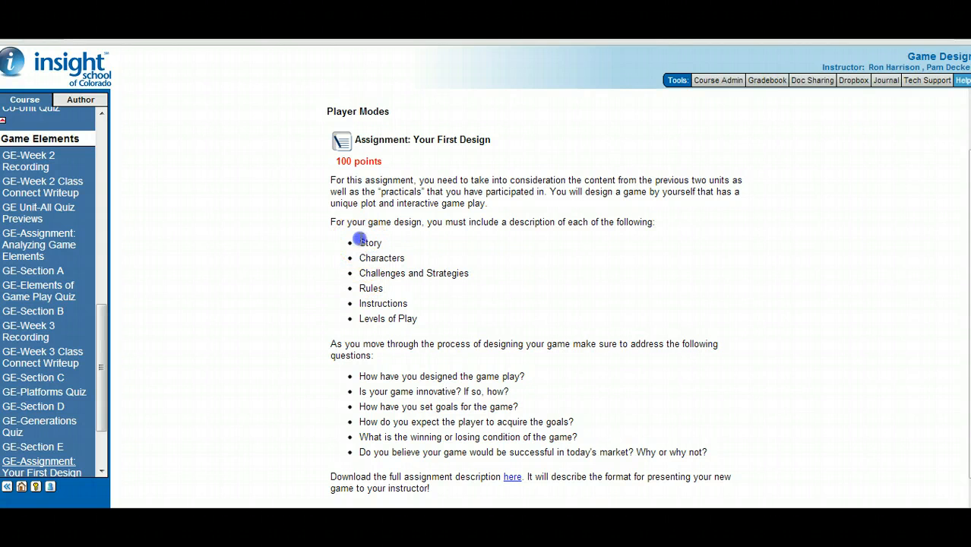
pyautogui.doubleClick(370, 243)
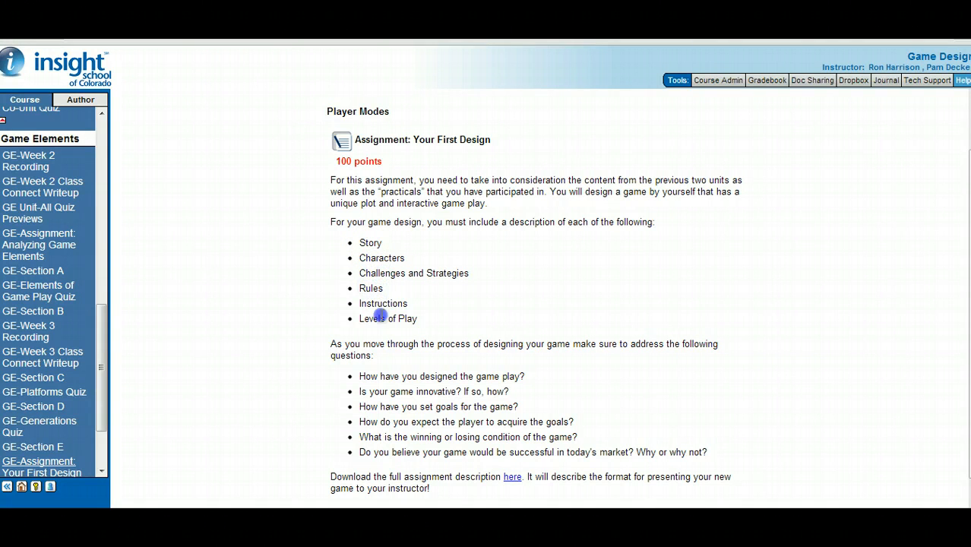
pyautogui.moveTo(361, 243)
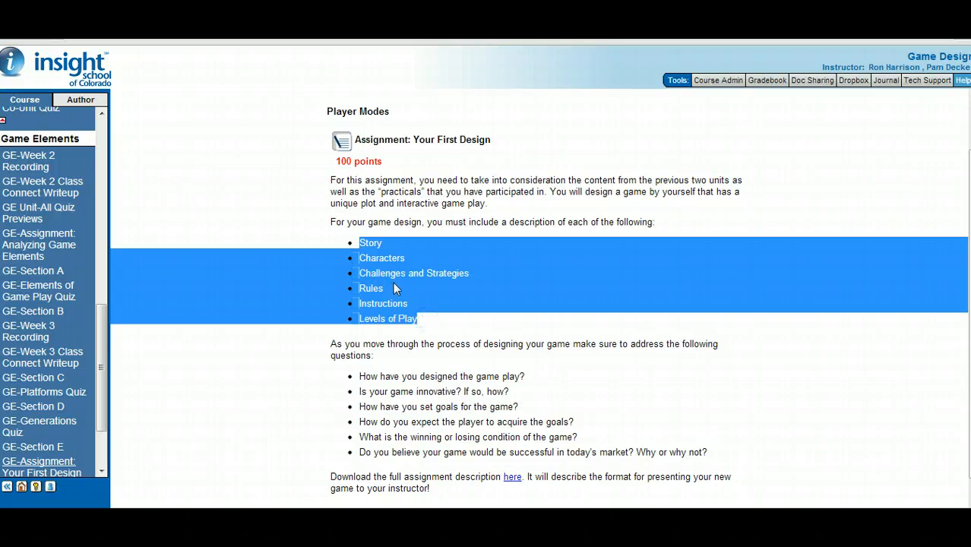
pyautogui.click(577, 251)
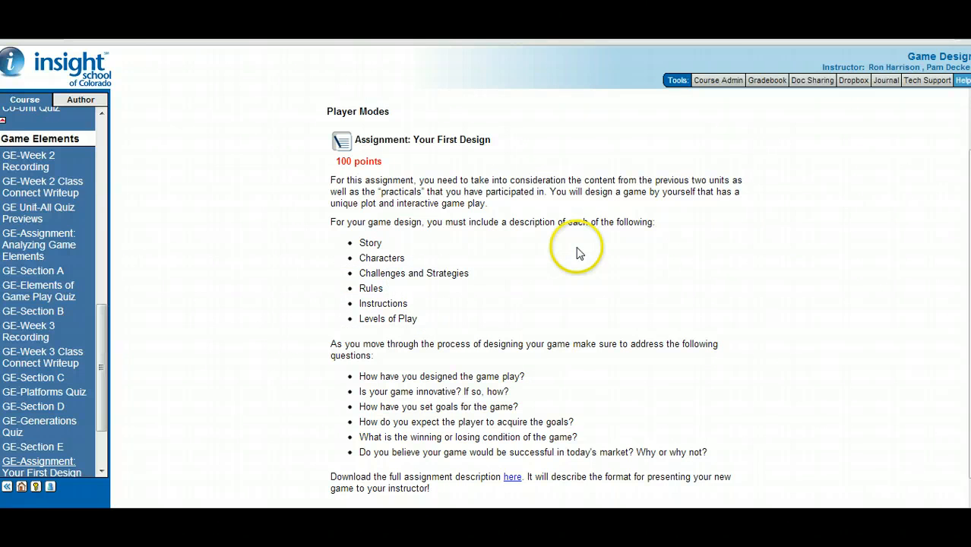
pyautogui.moveTo(806, 270)
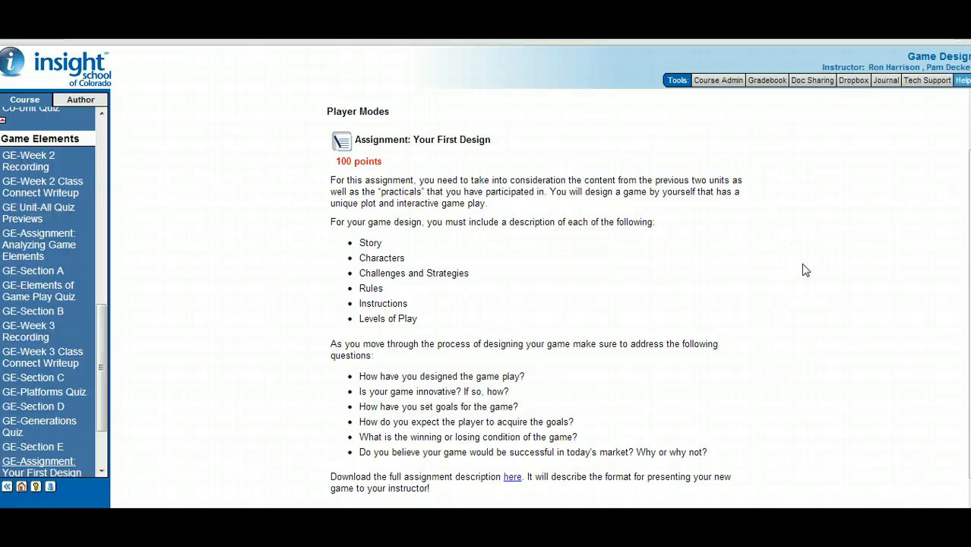
pyautogui.moveTo(359, 377); pyautogui.dragTo(515, 394)
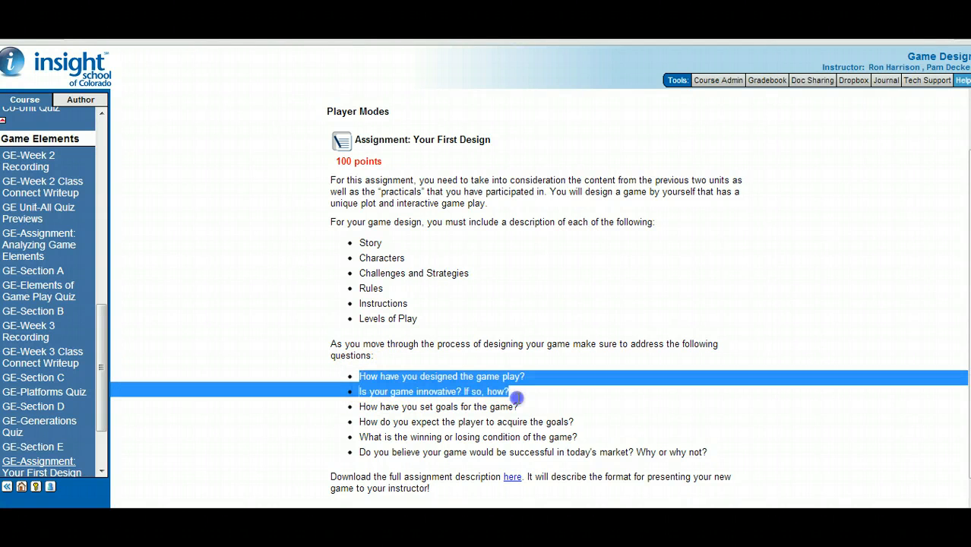
pyautogui.moveTo(514, 395); pyautogui.dragTo(714, 453)
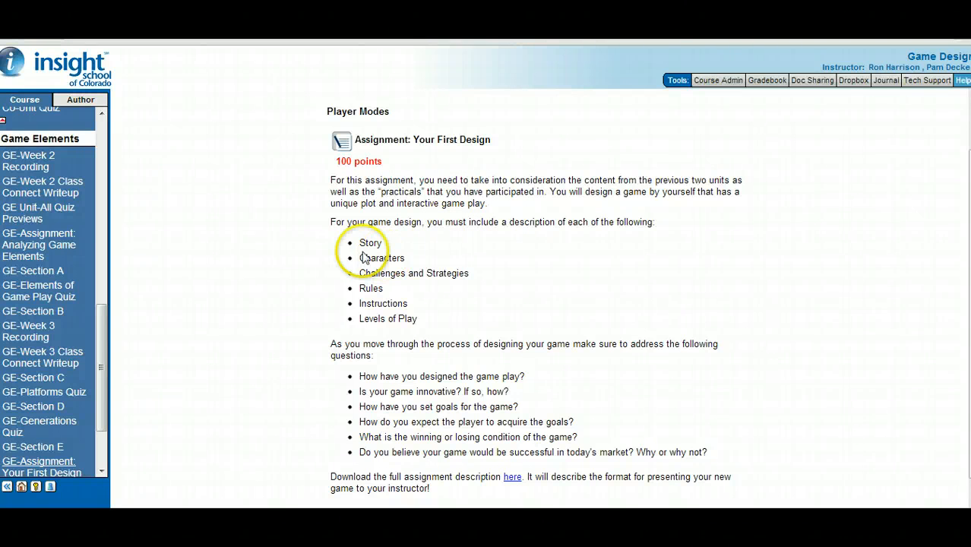
pyautogui.moveTo(371, 243); pyautogui.dragTo(410, 303)
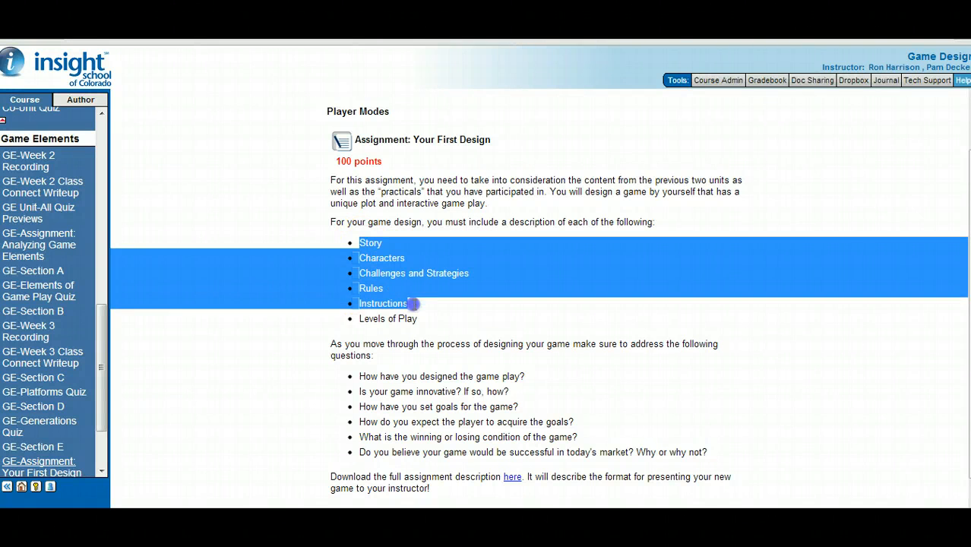
pyautogui.moveTo(413, 304); pyautogui.dragTo(418, 319)
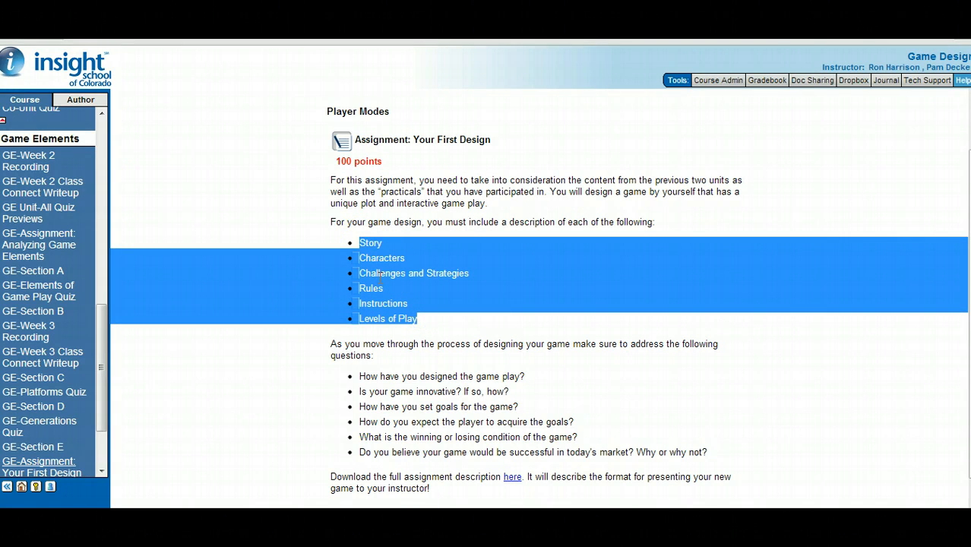
pyautogui.click(453, 186)
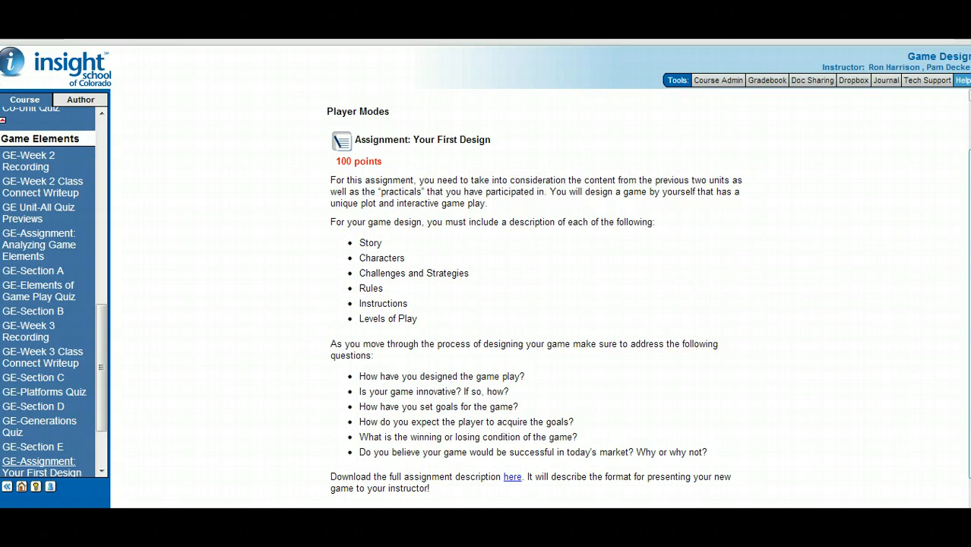
pyautogui.scroll(-3)
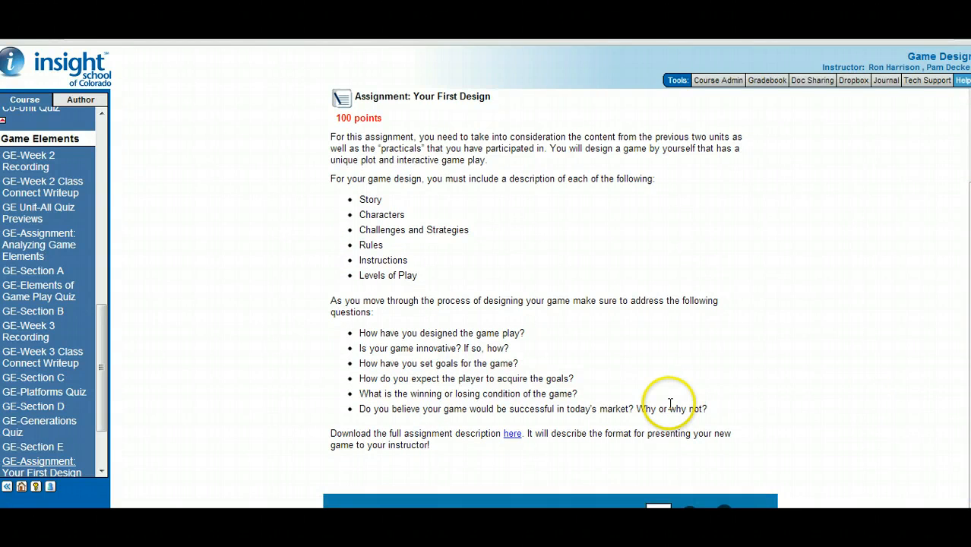
pyautogui.moveTo(580, 409); pyautogui.dragTo(706, 408)
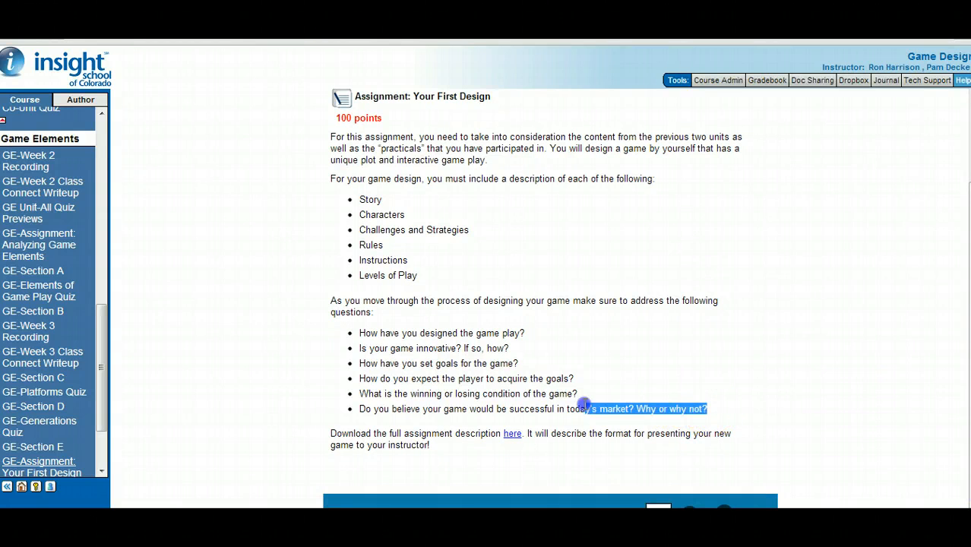
pyautogui.moveTo(585, 409); pyautogui.dragTo(346, 333)
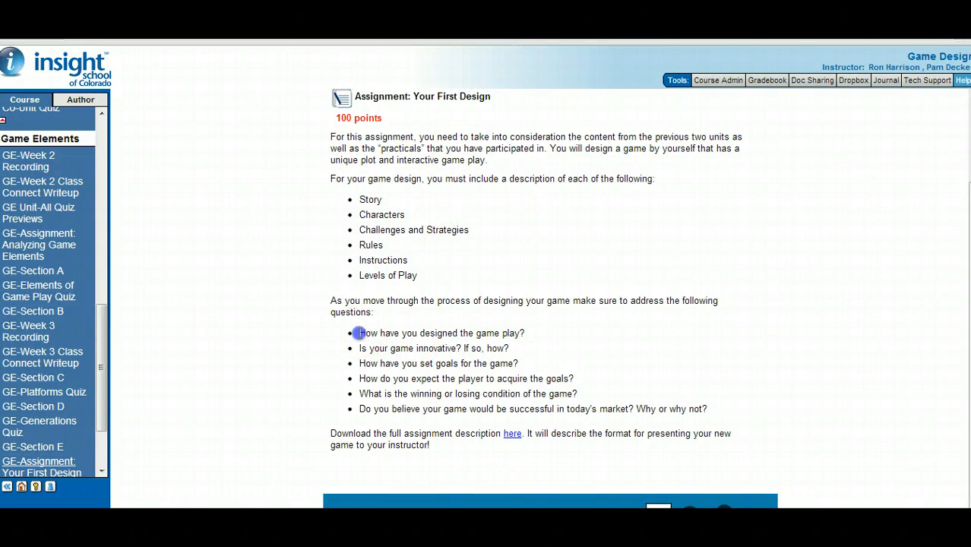
pyautogui.moveTo(359, 333); pyautogui.dragTo(706, 409)
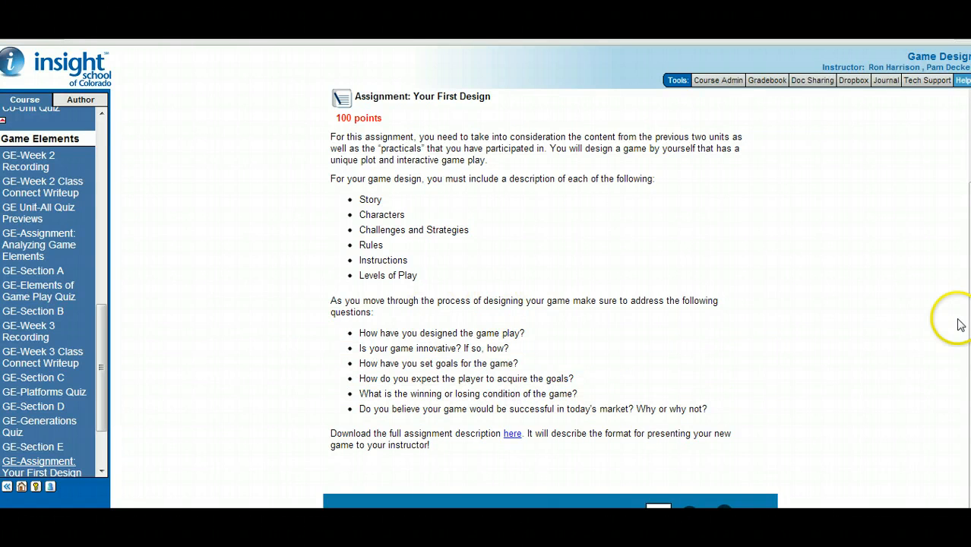
pyautogui.moveTo(404, 194)
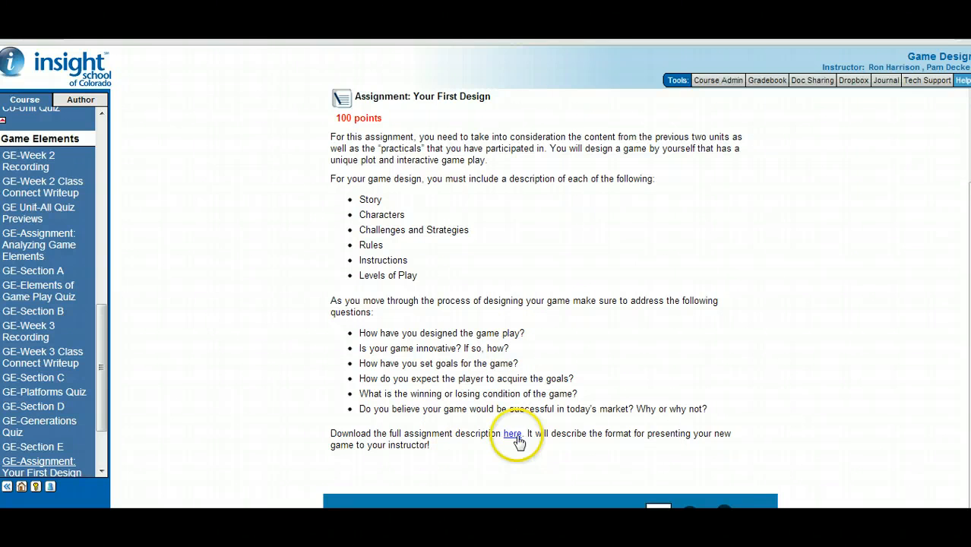
# Step: Open the full assignment PDF via the 'here' link and scroll to its Presentation section
pyautogui.click(512, 433)
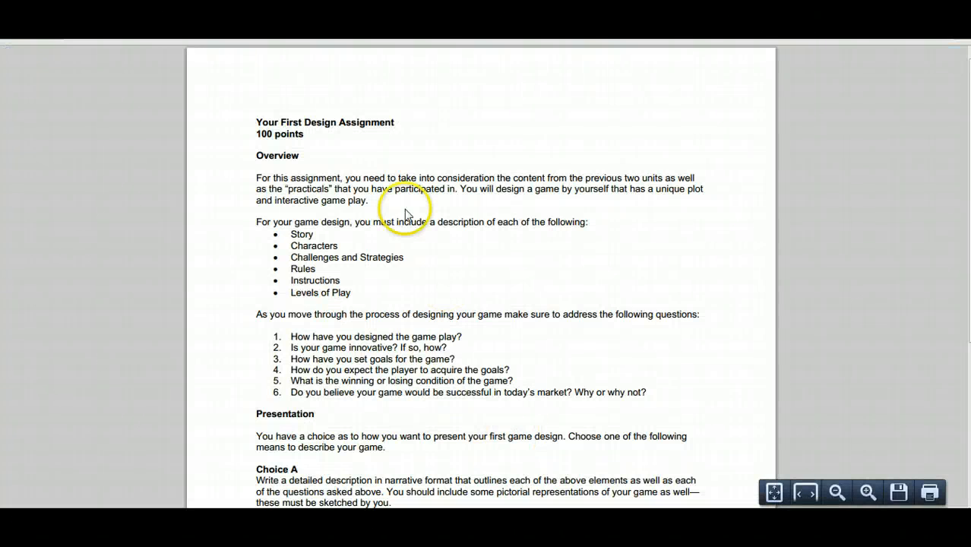
pyautogui.moveTo(262, 183)
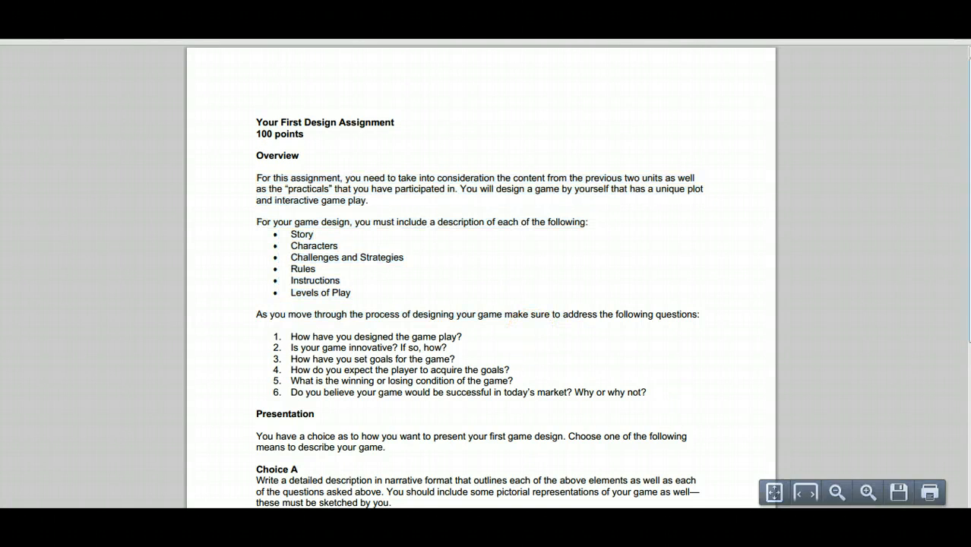
pyautogui.scroll(-3)
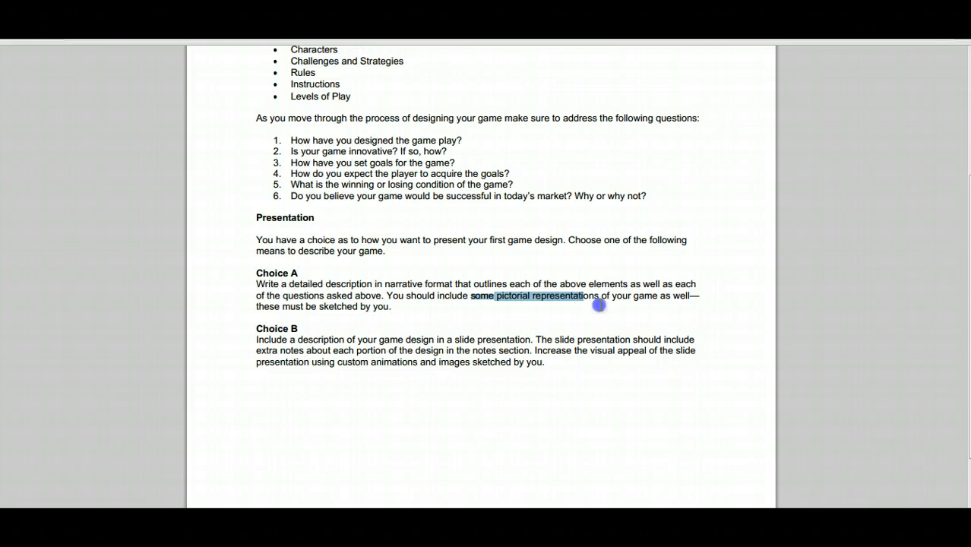
pyautogui.click(595, 305)
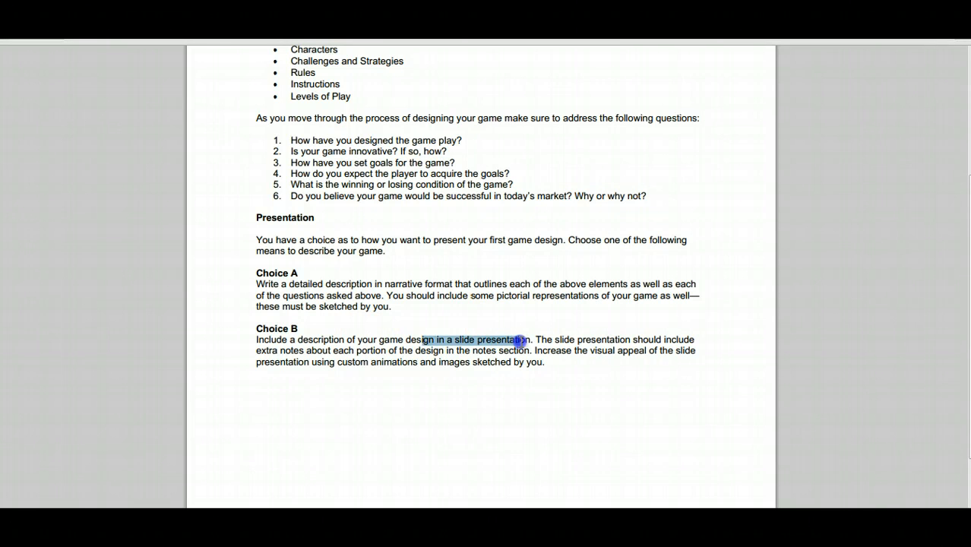
pyautogui.click(520, 340)
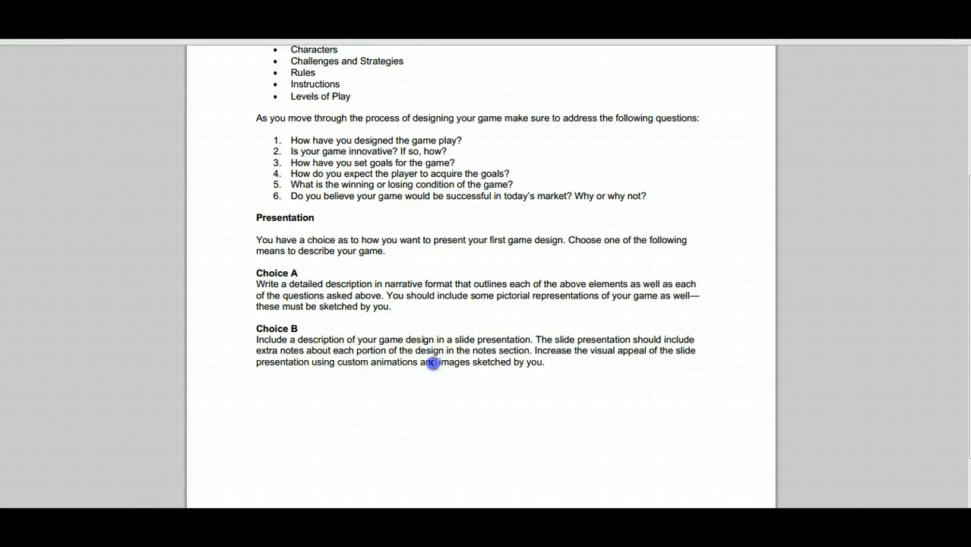
pyautogui.moveTo(532, 362)
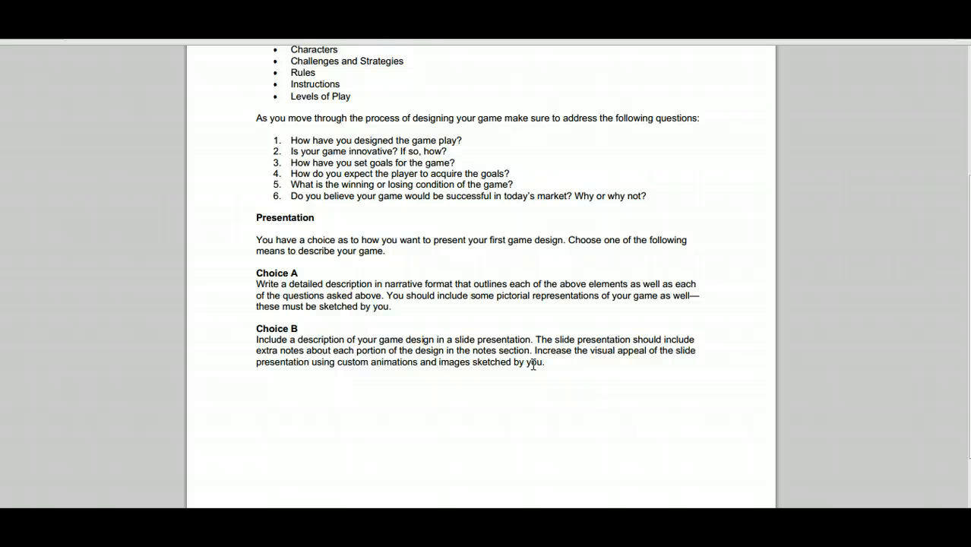
pyautogui.moveTo(344, 284); pyautogui.dragTo(431, 294)
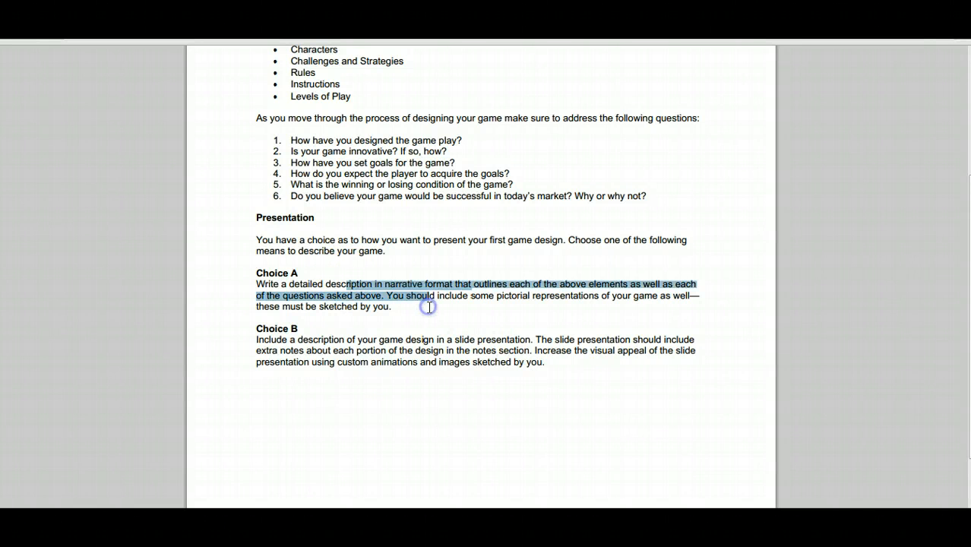
pyautogui.click(456, 332)
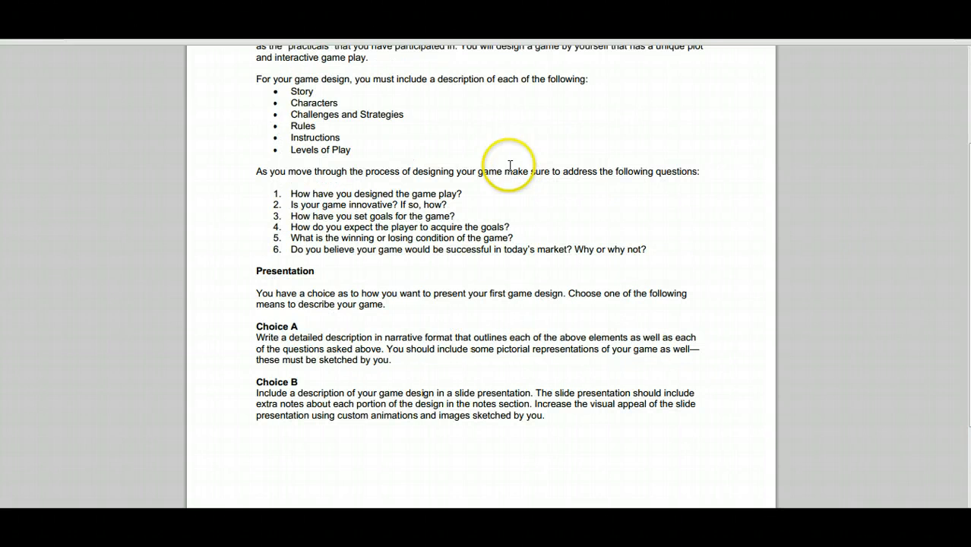
pyautogui.moveTo(292, 91); pyautogui.dragTo(350, 151)
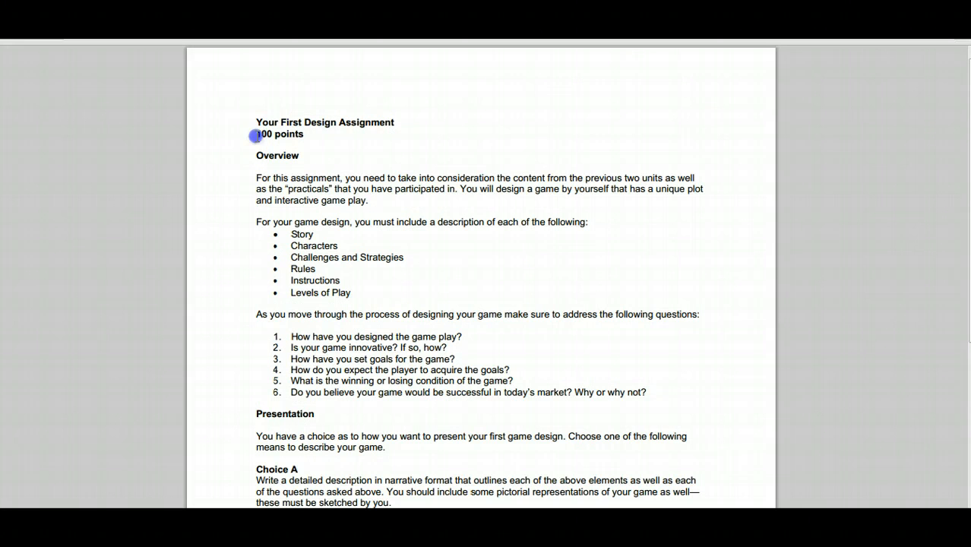
# Step: Return to Course Home and expand the 'Week 3: Aug 26-30' announcement
pyautogui.moveTo(255, 134); pyautogui.dragTo(304, 133)
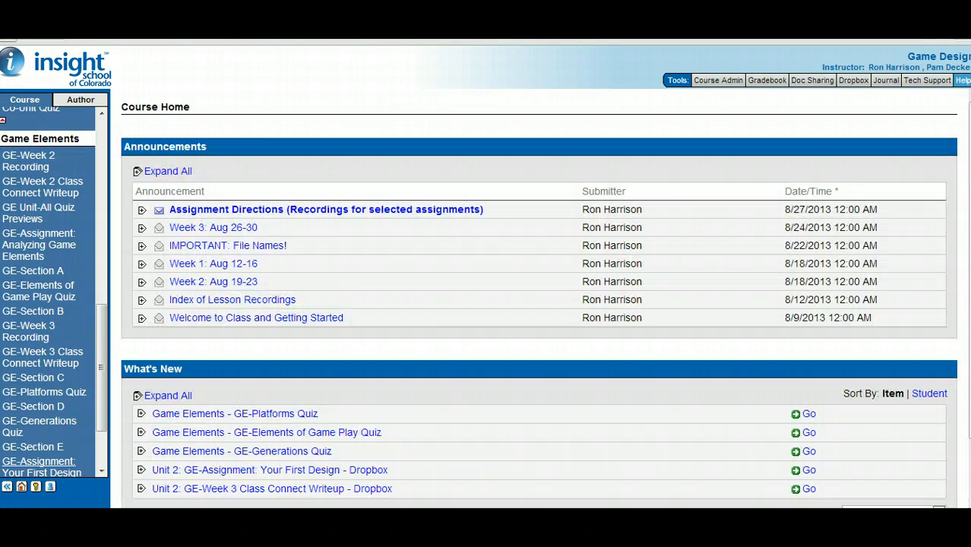
pyautogui.click(141, 228)
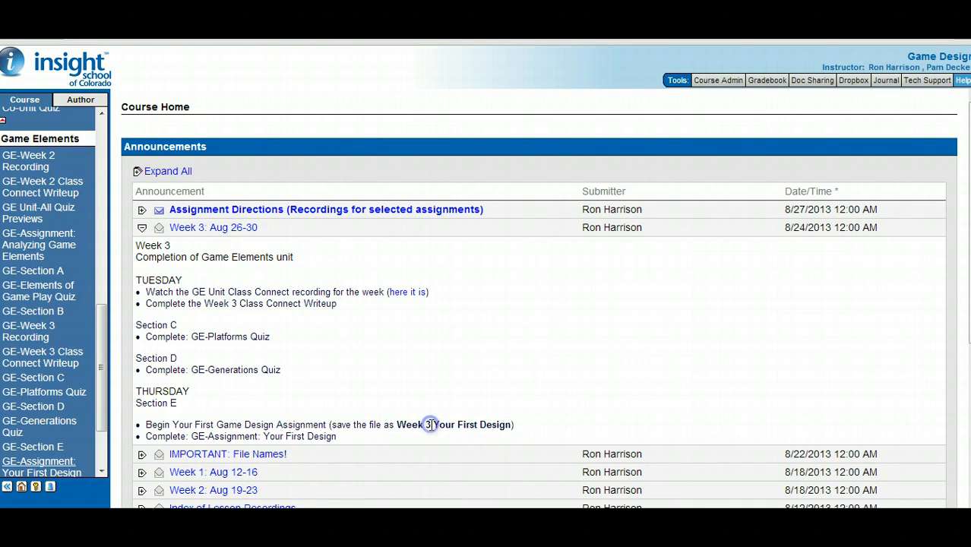
pyautogui.moveTo(433, 349)
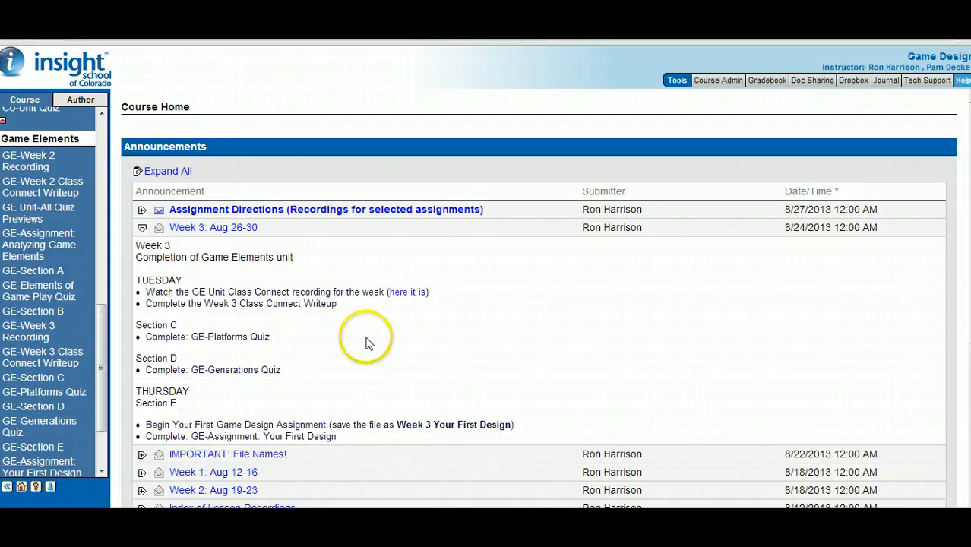
pyautogui.moveTo(337, 403)
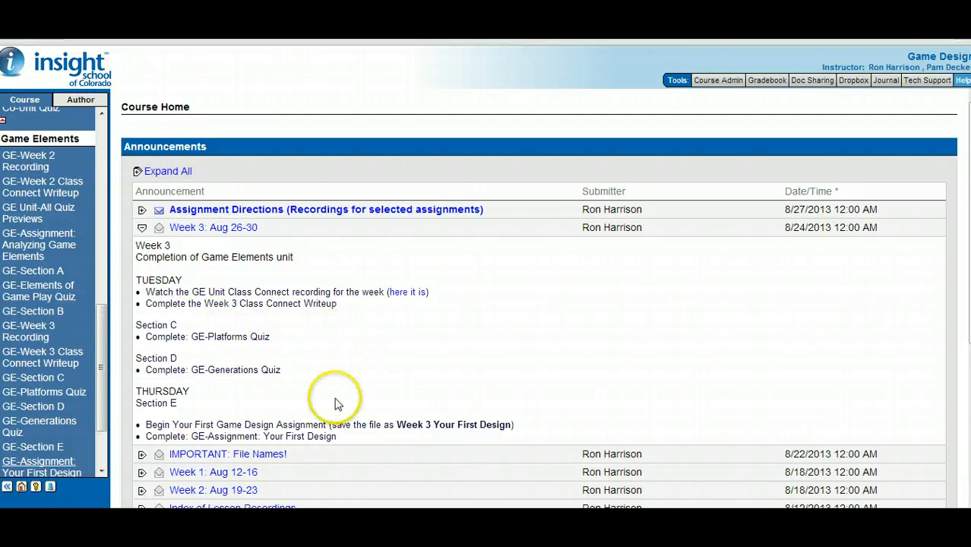